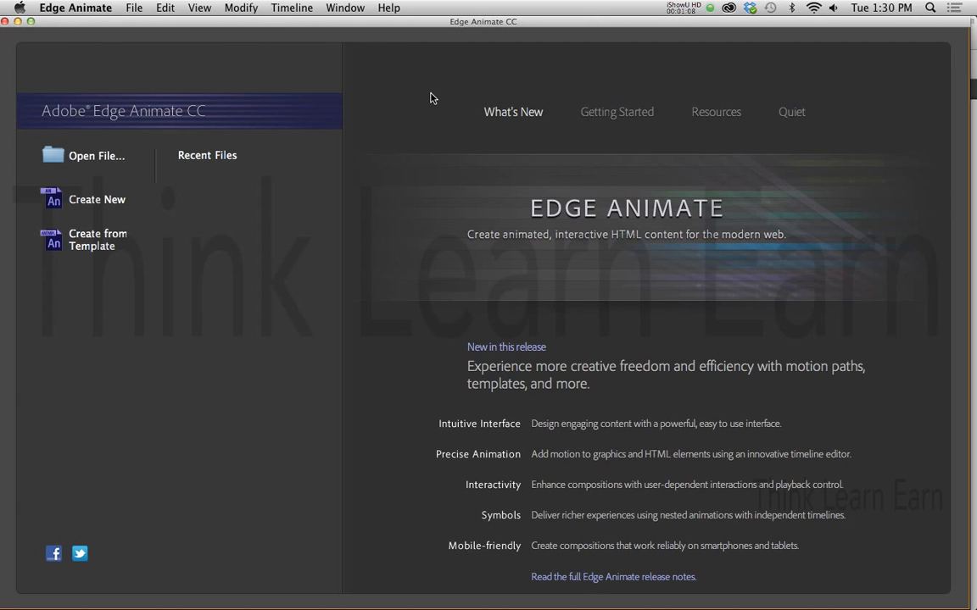
mouse_move(424, 92)
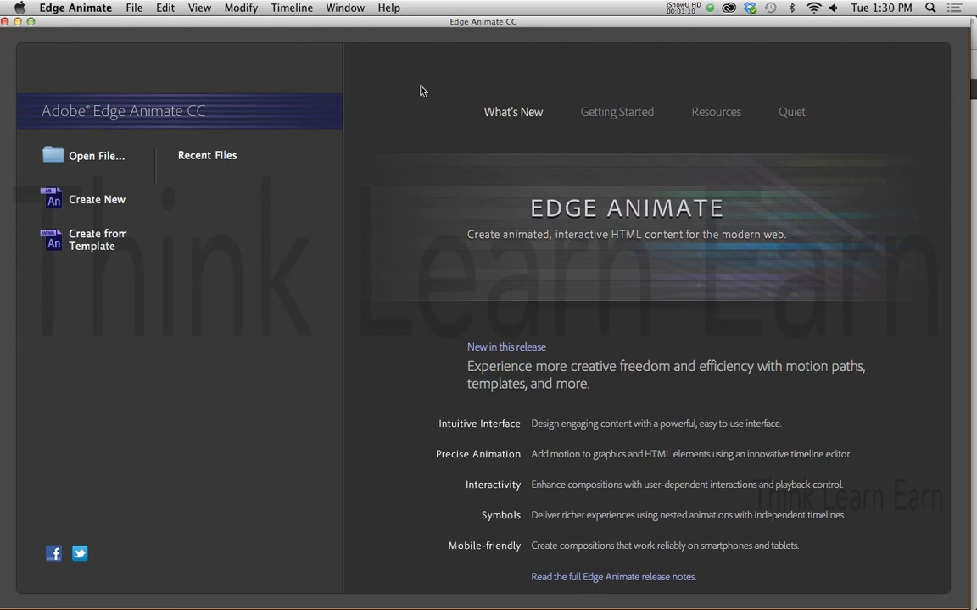
Create a new blank untitled composition via File > New
left_click(132, 6)
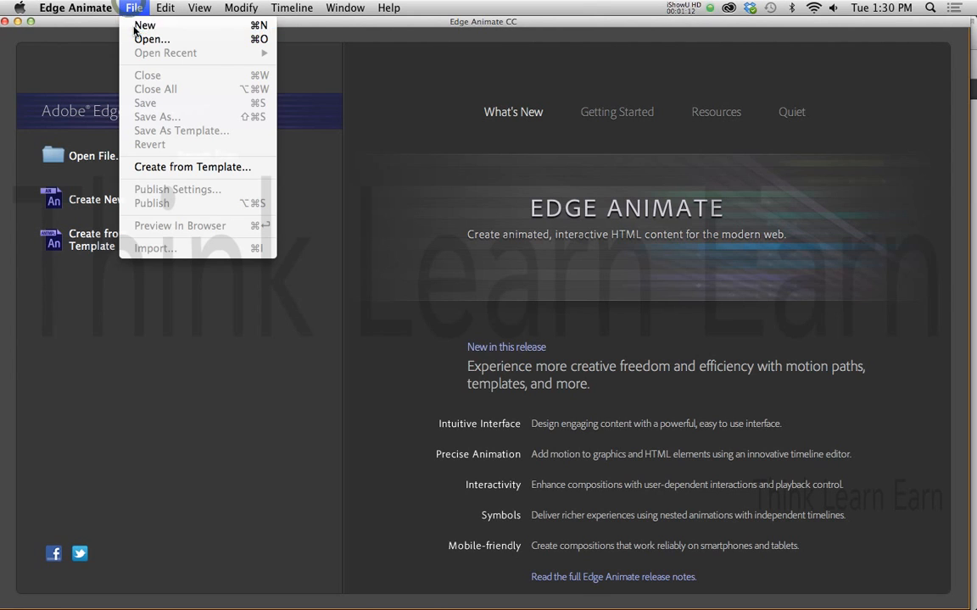
left_click(145, 26)
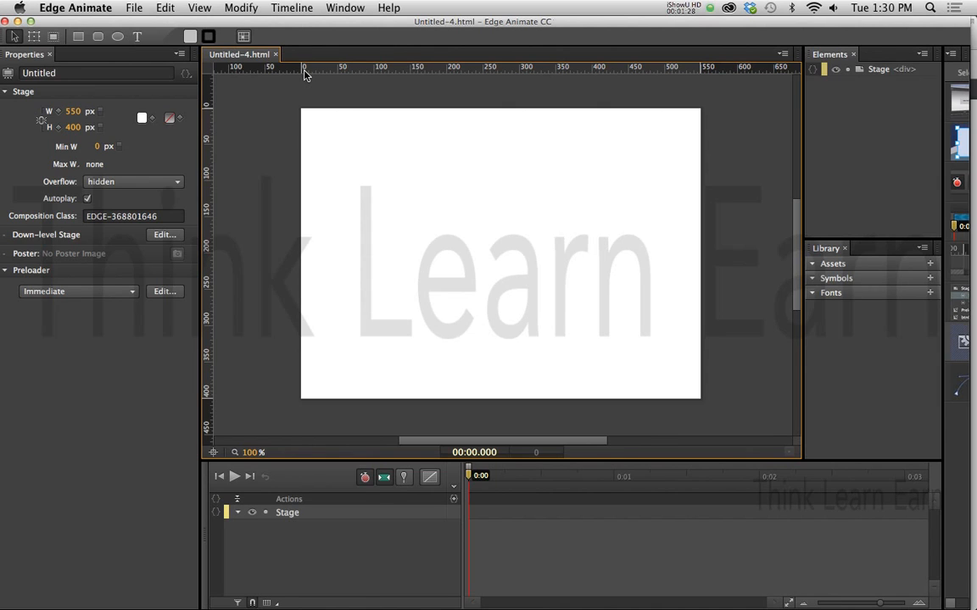
Save the composition as the HTML file rwd-ss-client_v1 in the ultimatumworkflow folder
key("cmd+s")
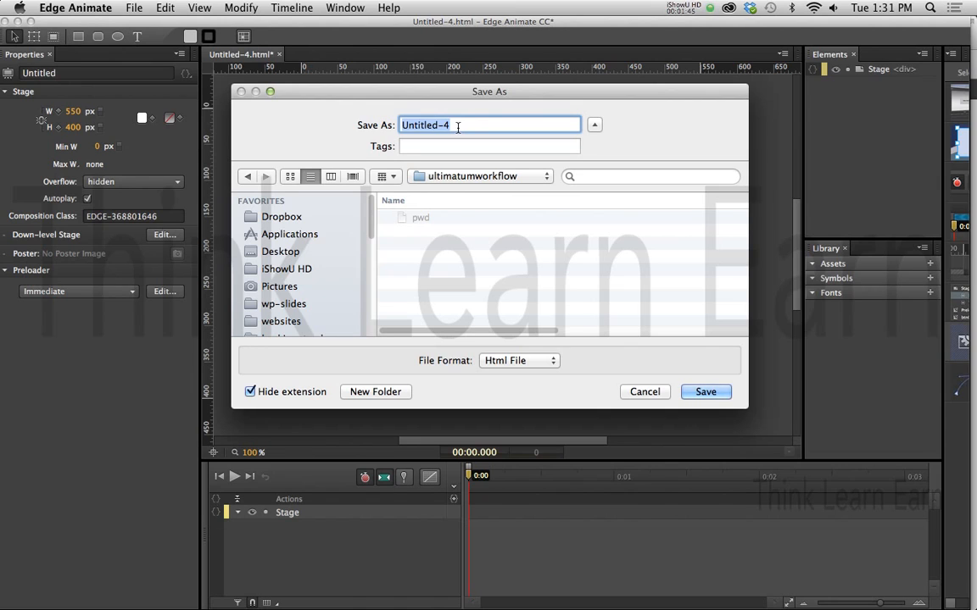
type("rwd-")
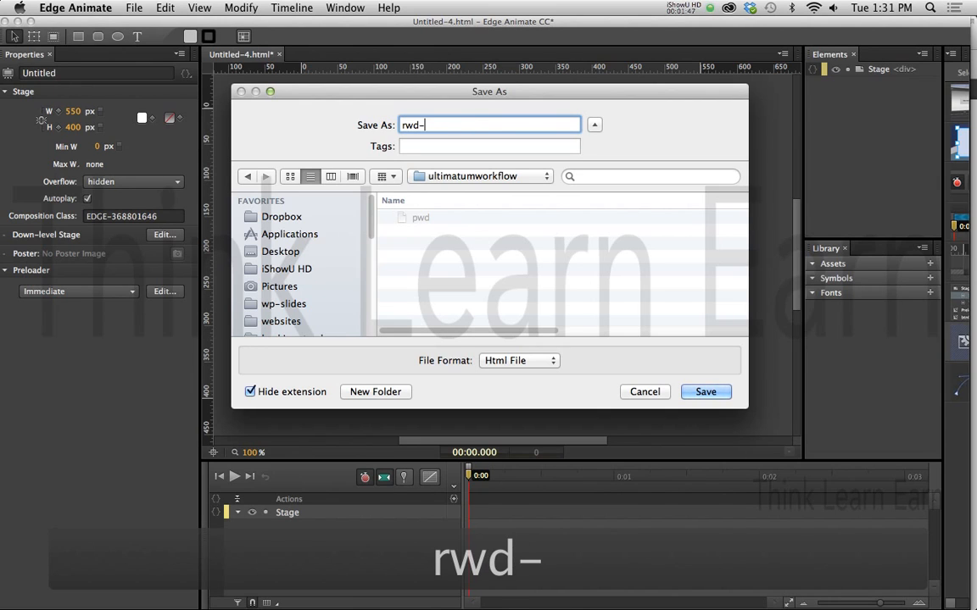
type("ss-c")
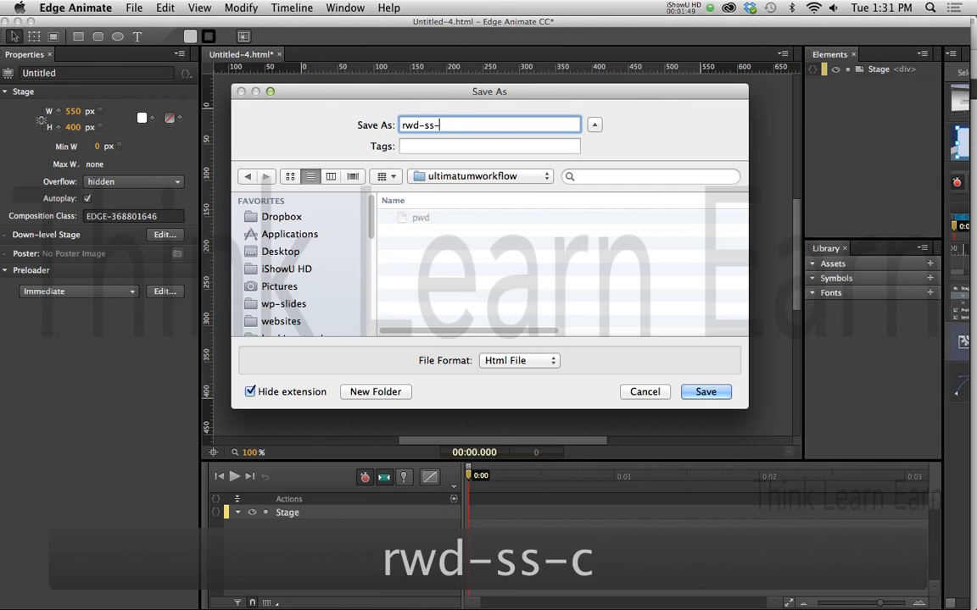
type("client_")
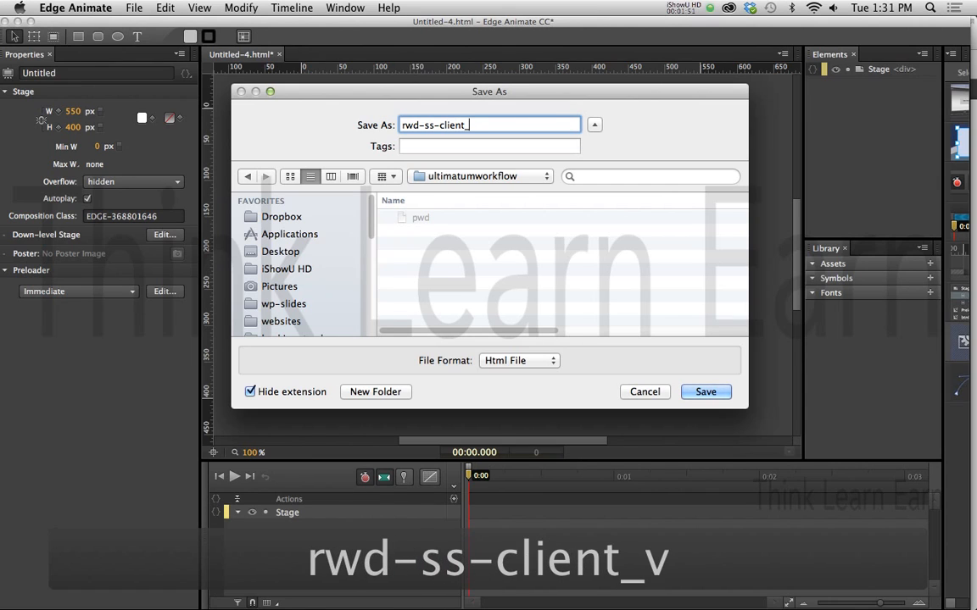
type("v1")
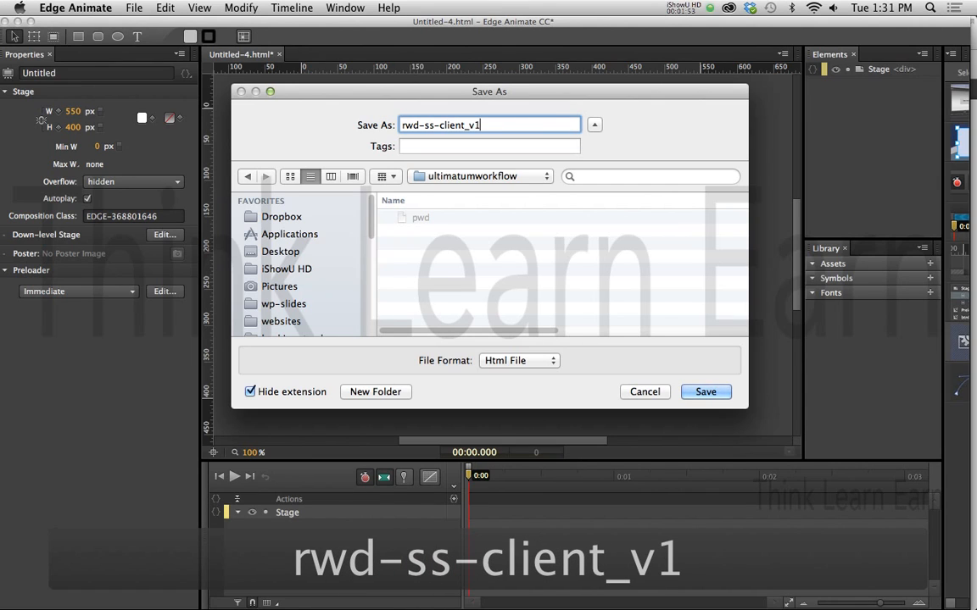
mouse_move(720, 357)
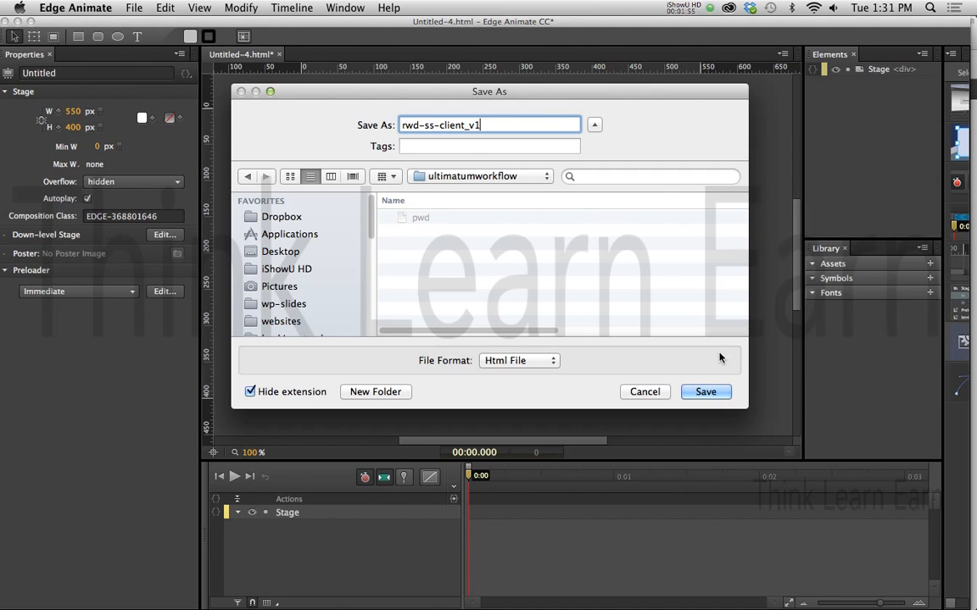
mouse_move(498, 227)
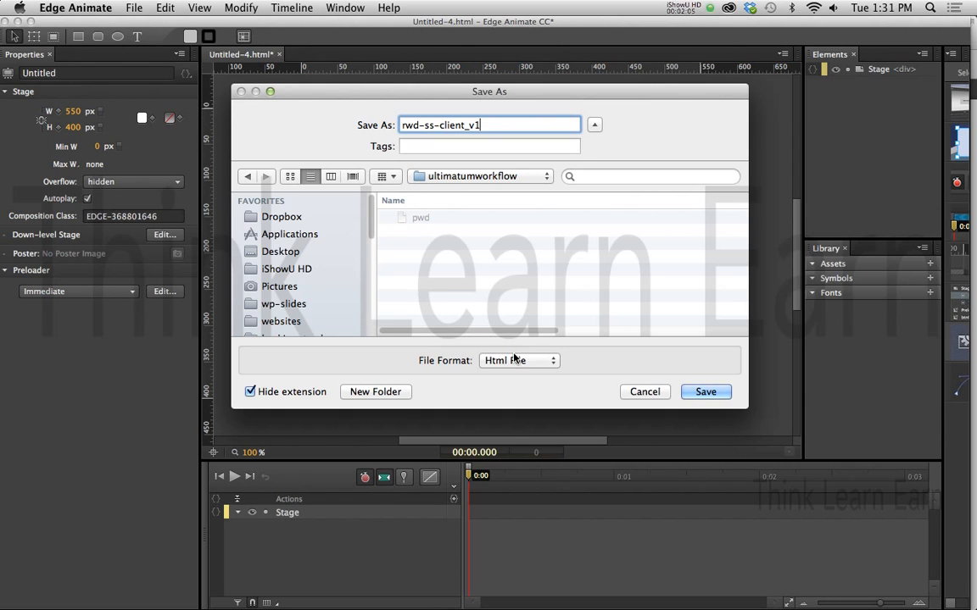
left_click(705, 390)
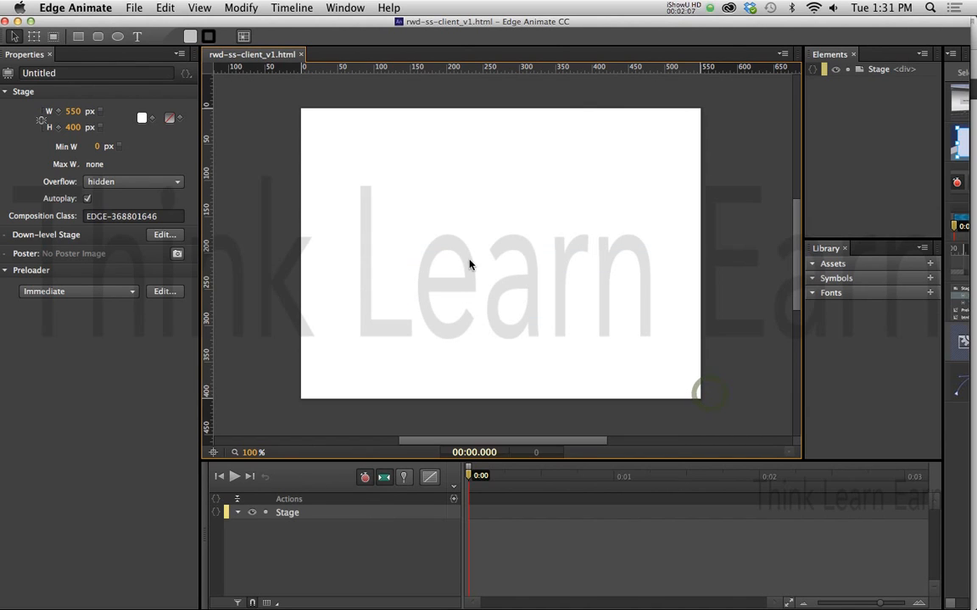
mouse_move(424, 213)
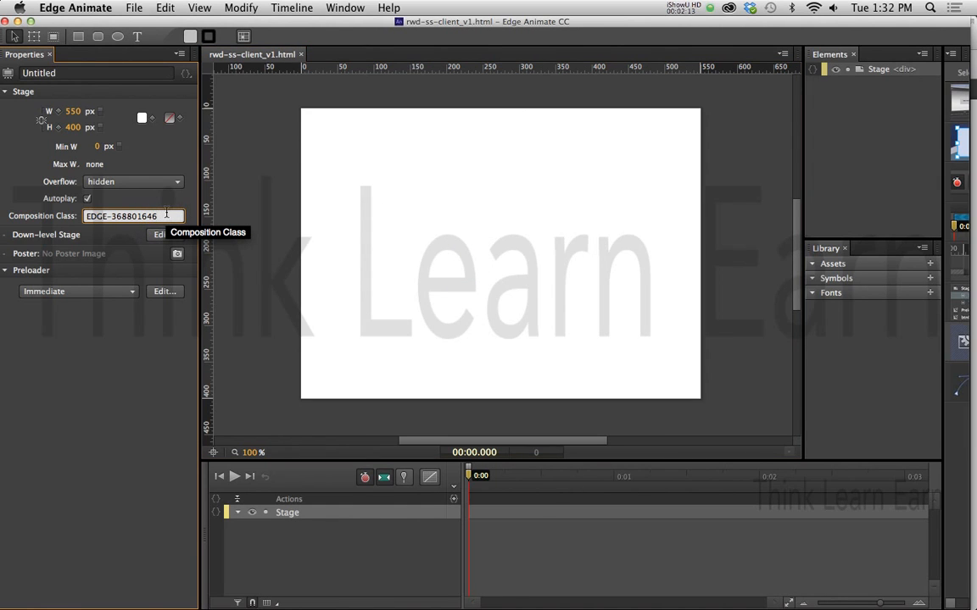
Set the composition class to clientv1 and resize the stage to 1280 by 320 pixels
triple_click(132, 216)
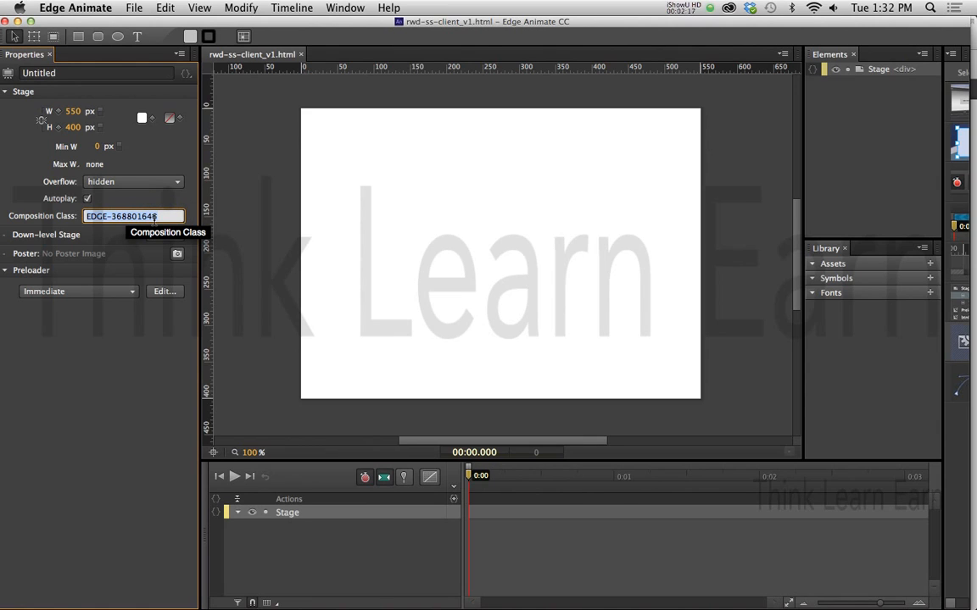
type("clientv")
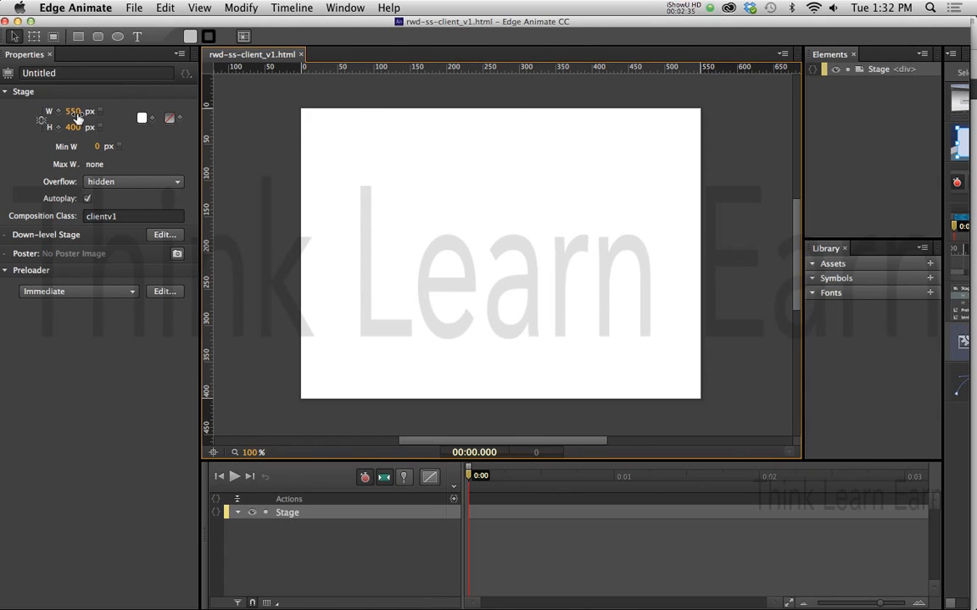
type("128")
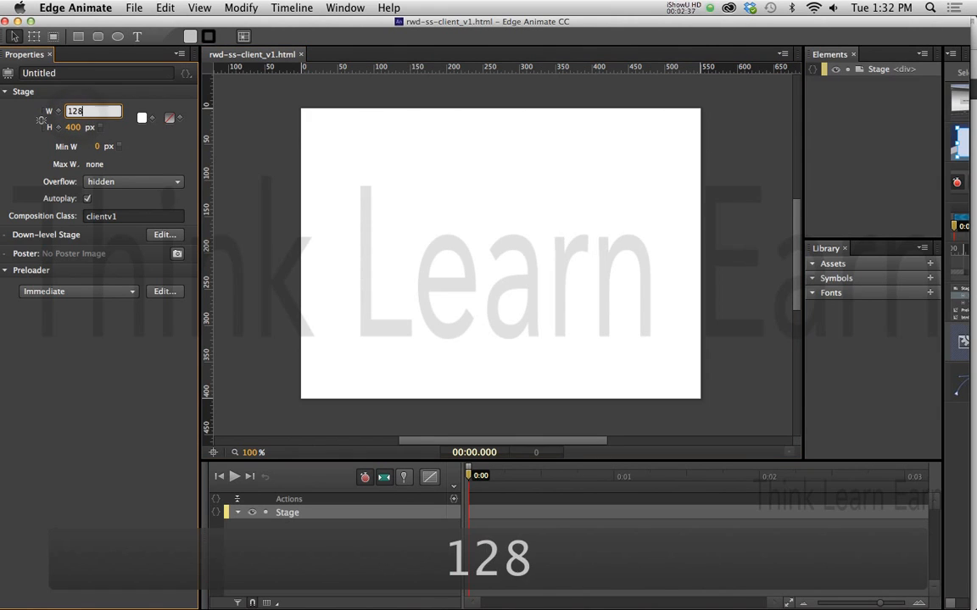
type("1280")
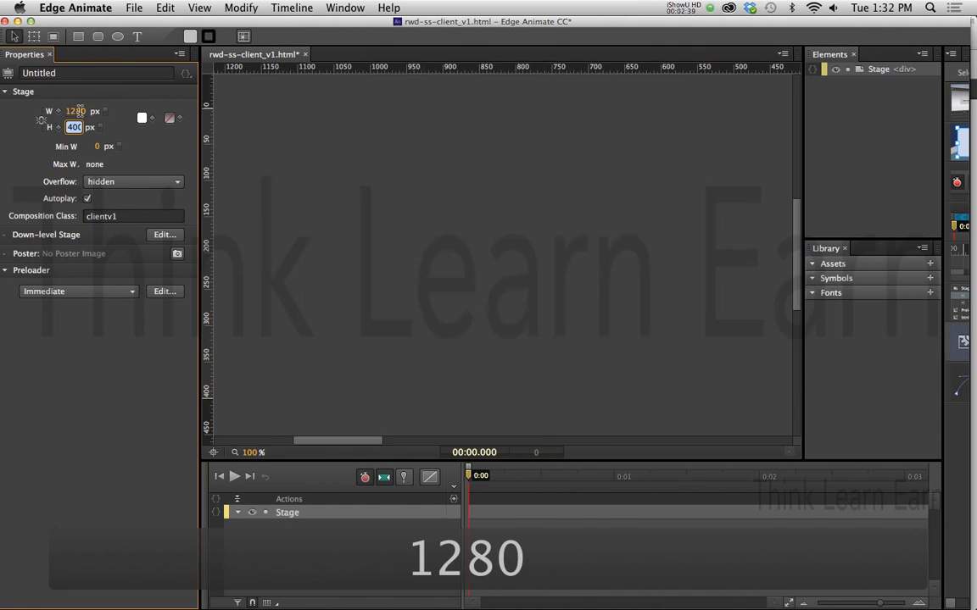
type("320")
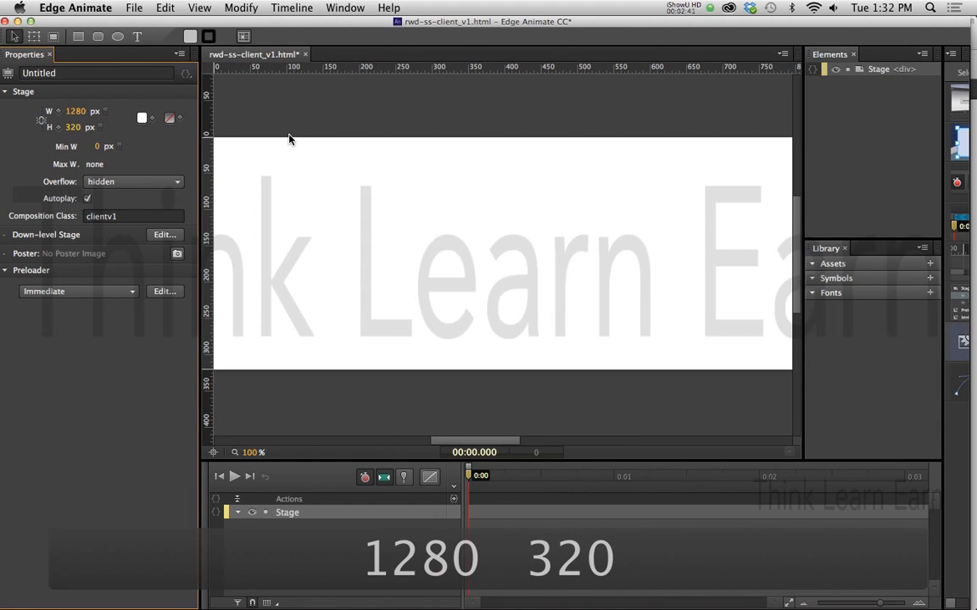
key("cmd+s")
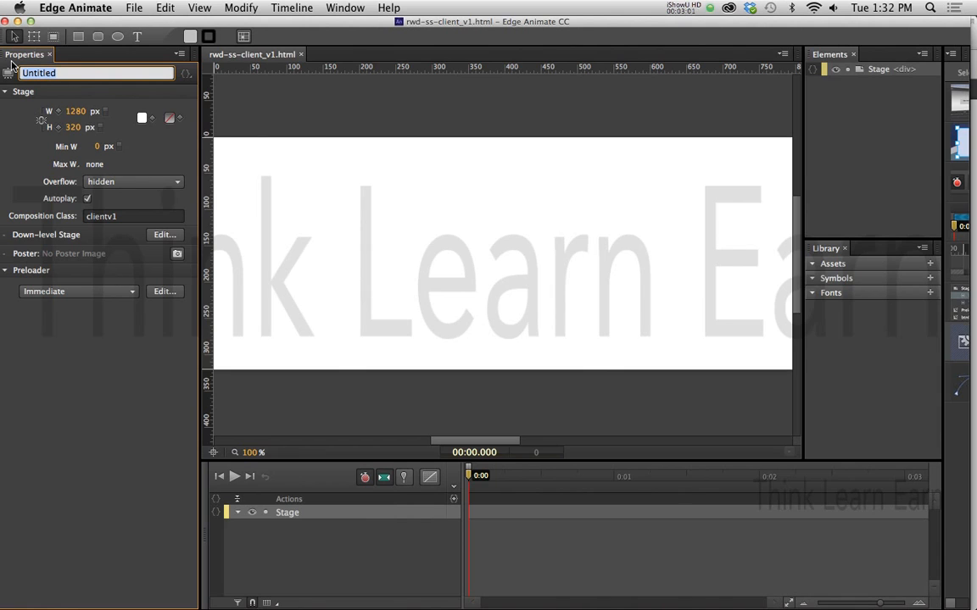
Title the stage 'my slide show' and save the composition
type("my")
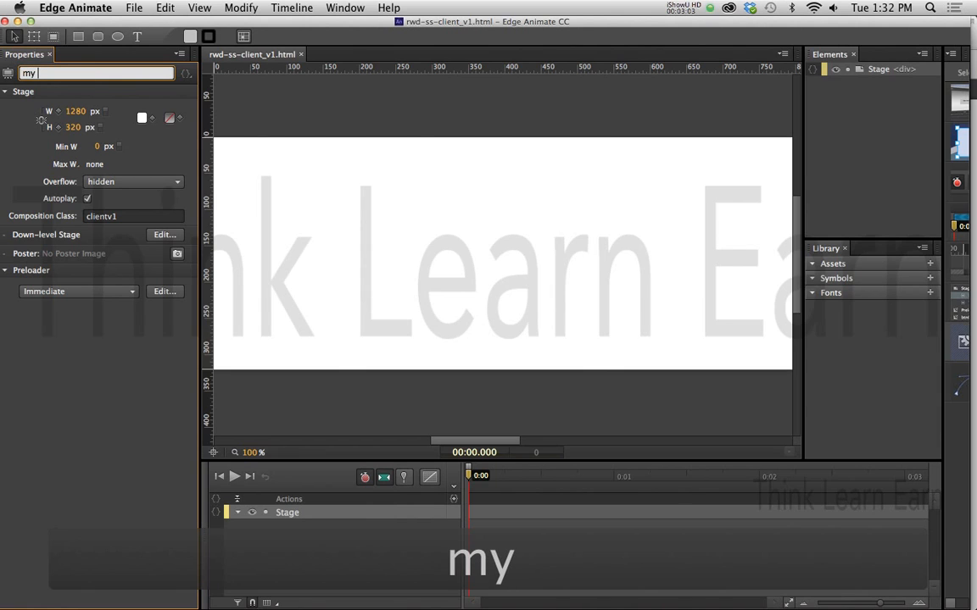
type("slide shi")
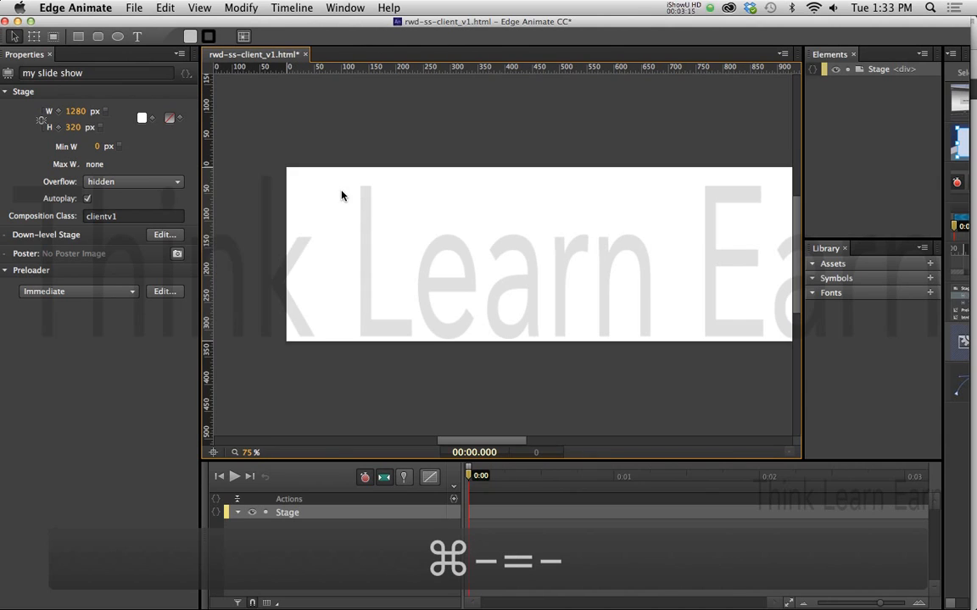
key("cmd+s")
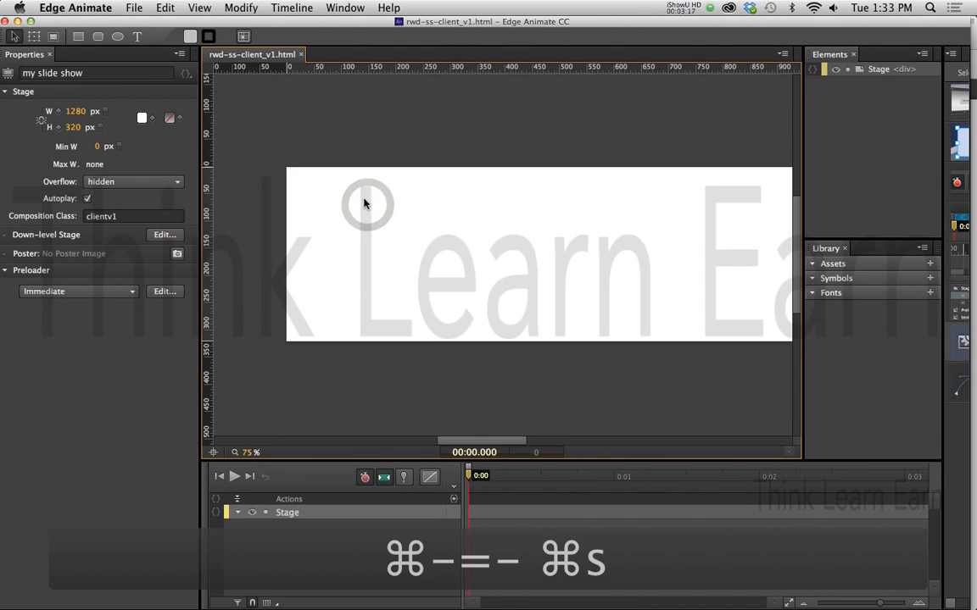
left_click(134, 7)
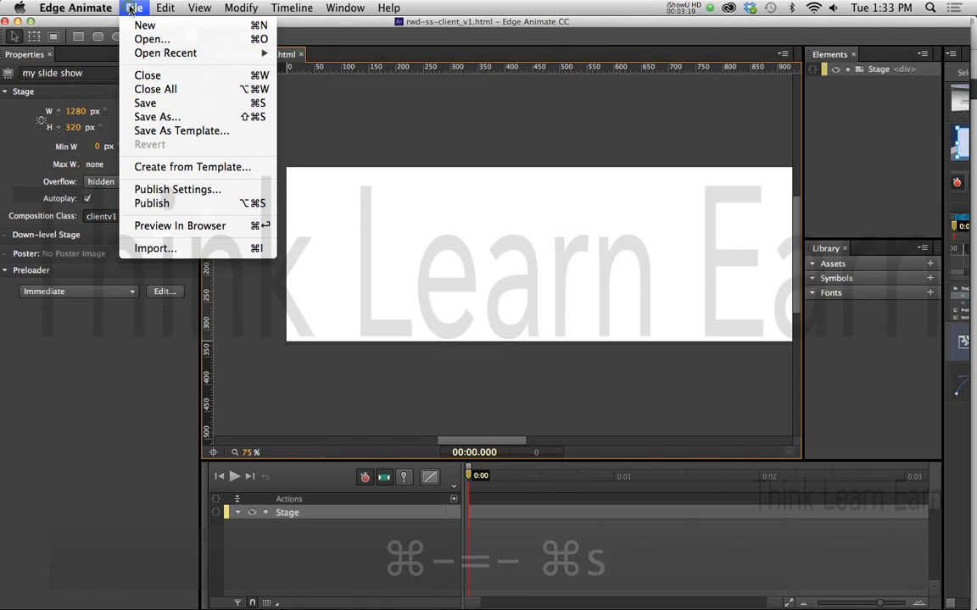
mouse_move(156, 248)
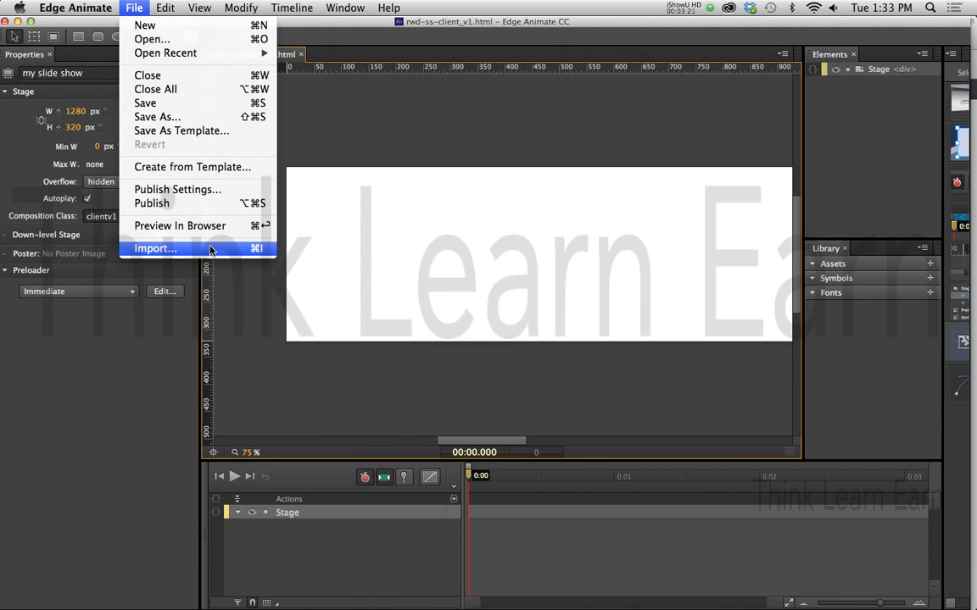
Import slider-1.gif through slider-4.gif from the hair-style-slides folder onto the stage
left_click(156, 248)
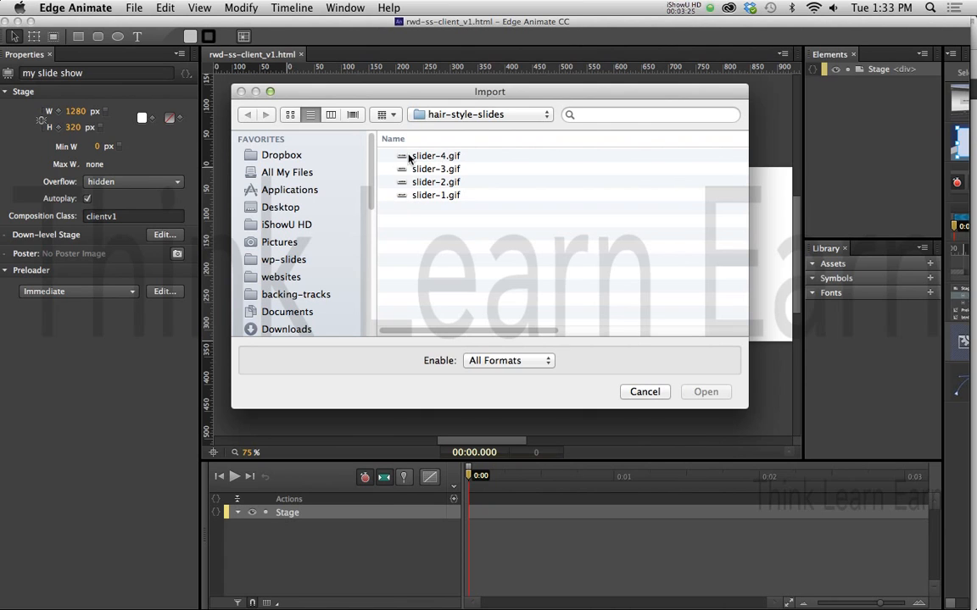
left_click(436, 195)
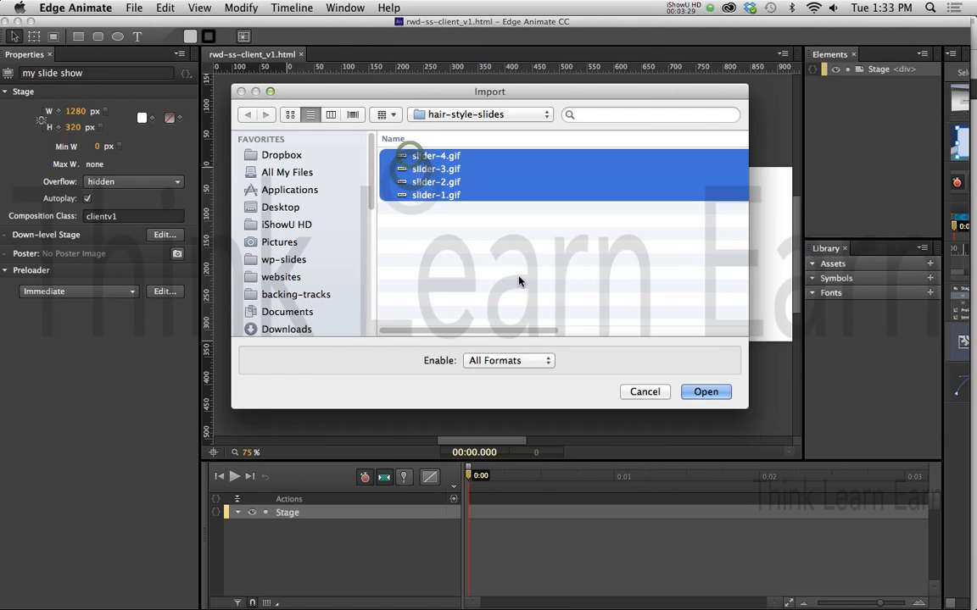
left_click(706, 390)
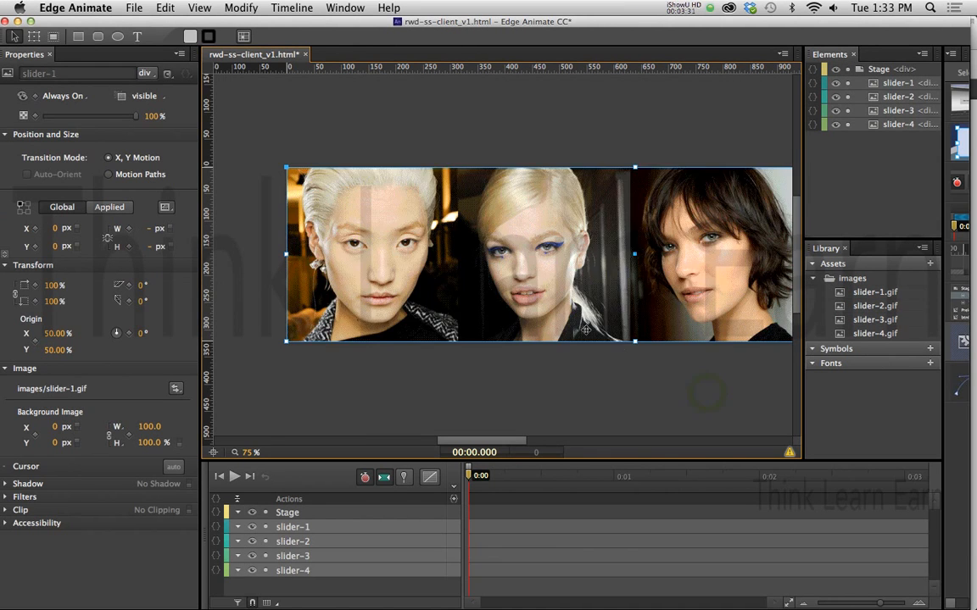
key("cmd+s")
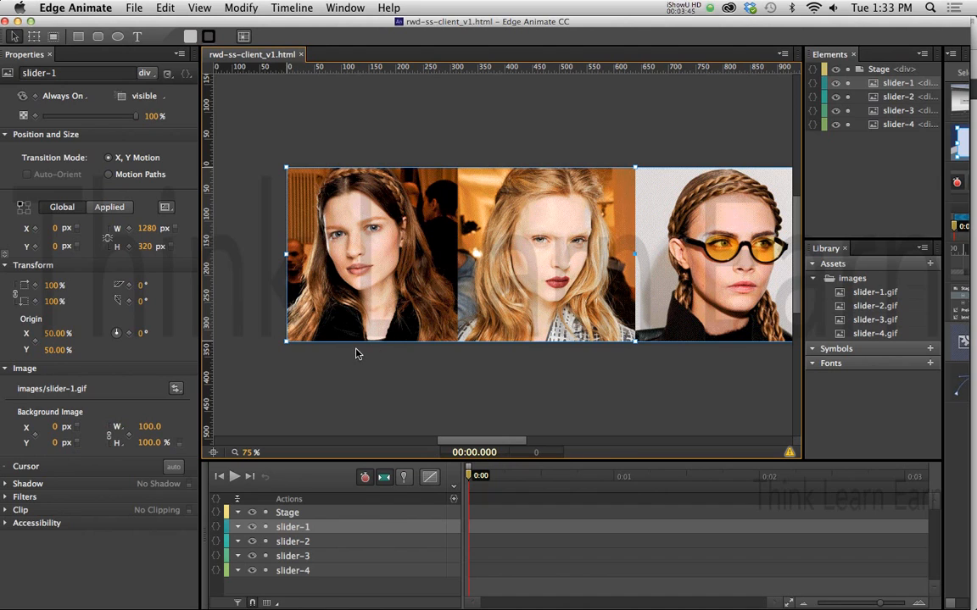
mouse_move(337, 360)
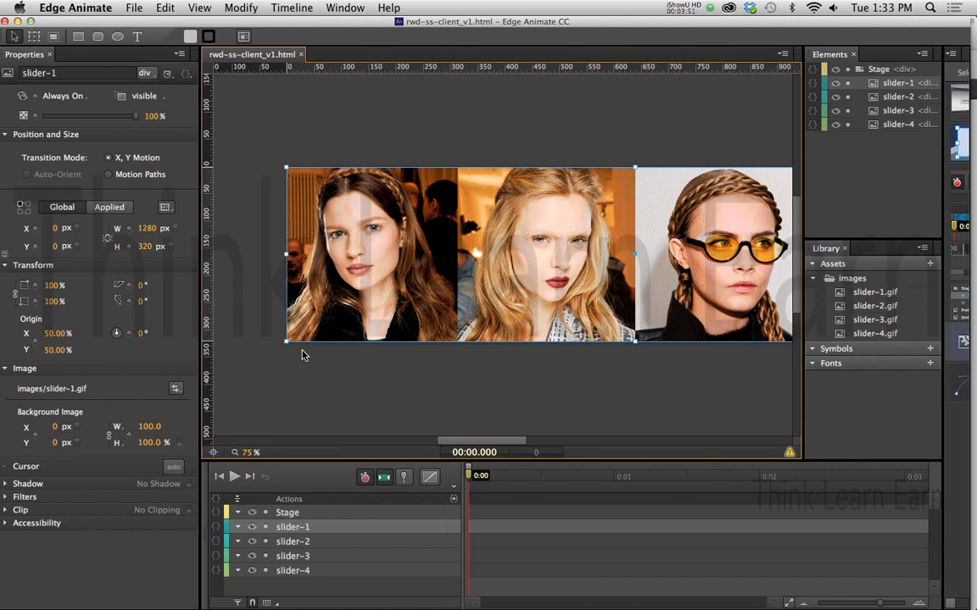
mouse_move(329, 371)
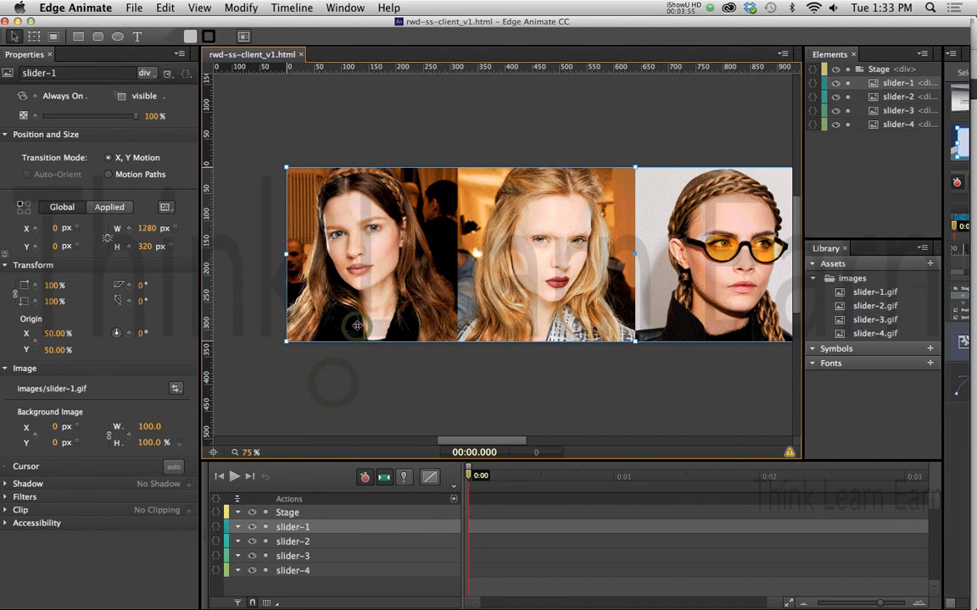
Position slider-4 at 0,0 sized 1280 by 320, undoing an accidental move along the way
left_click(291, 570)
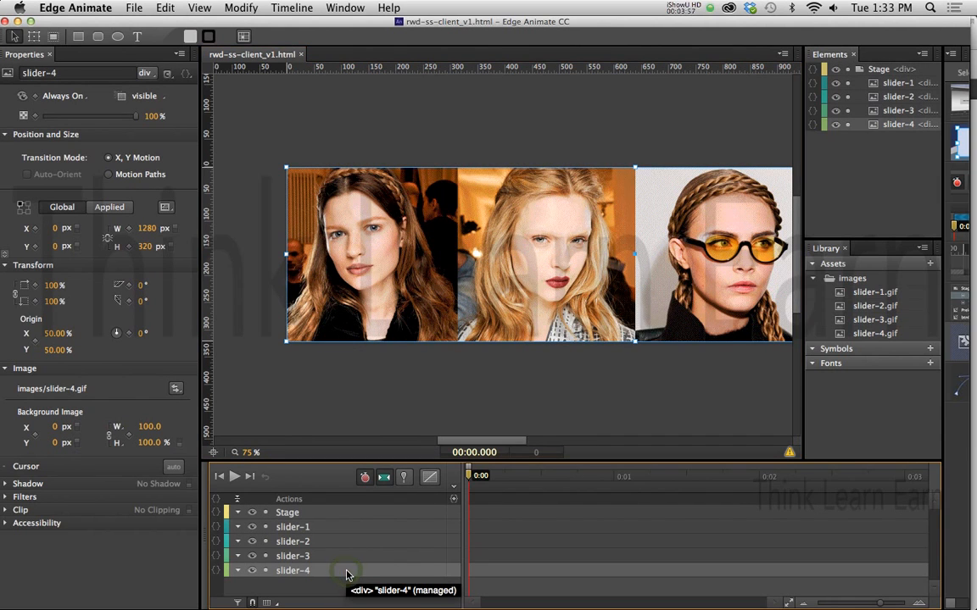
mouse_move(390, 378)
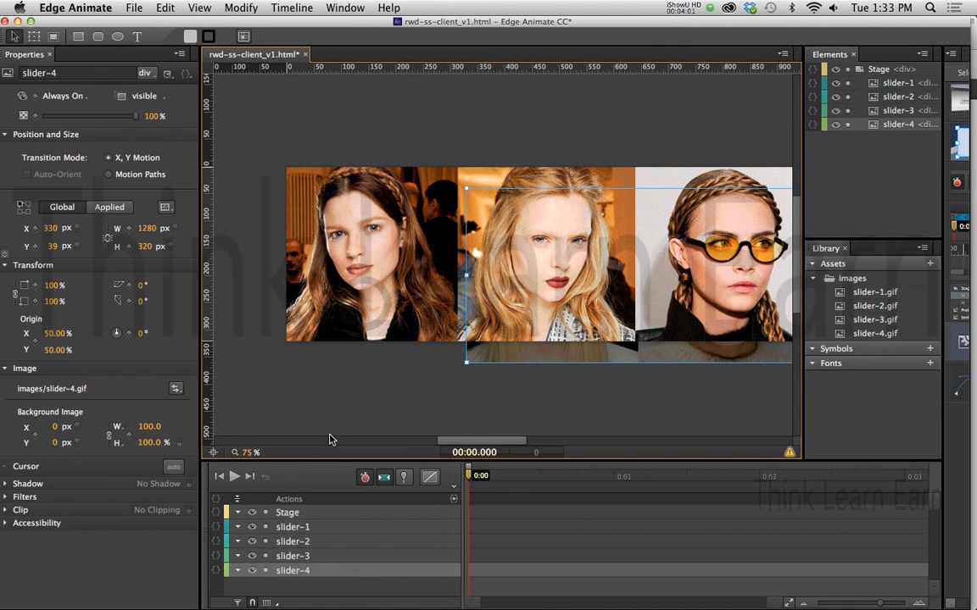
key("cmd+z")
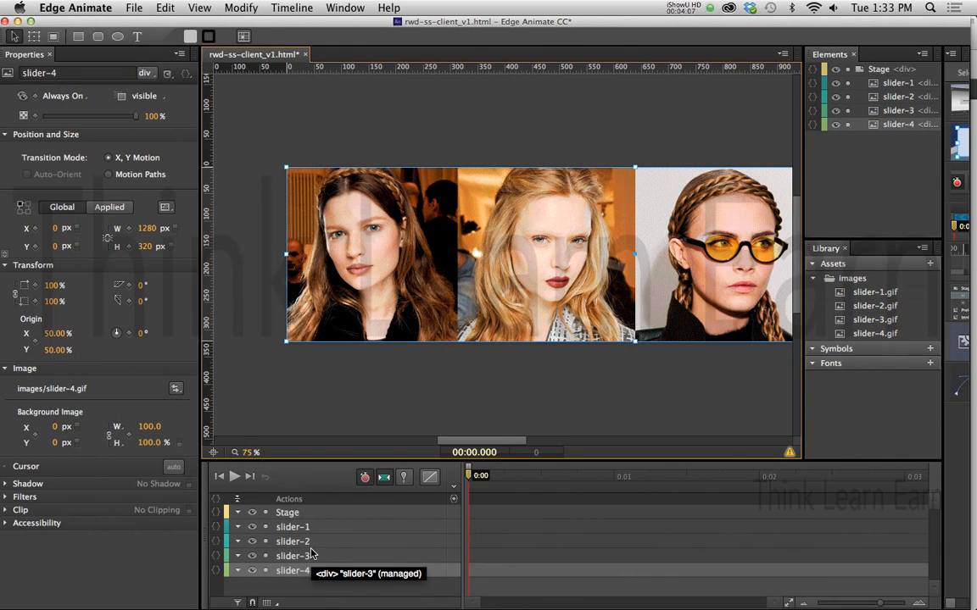
left_click(292, 526)
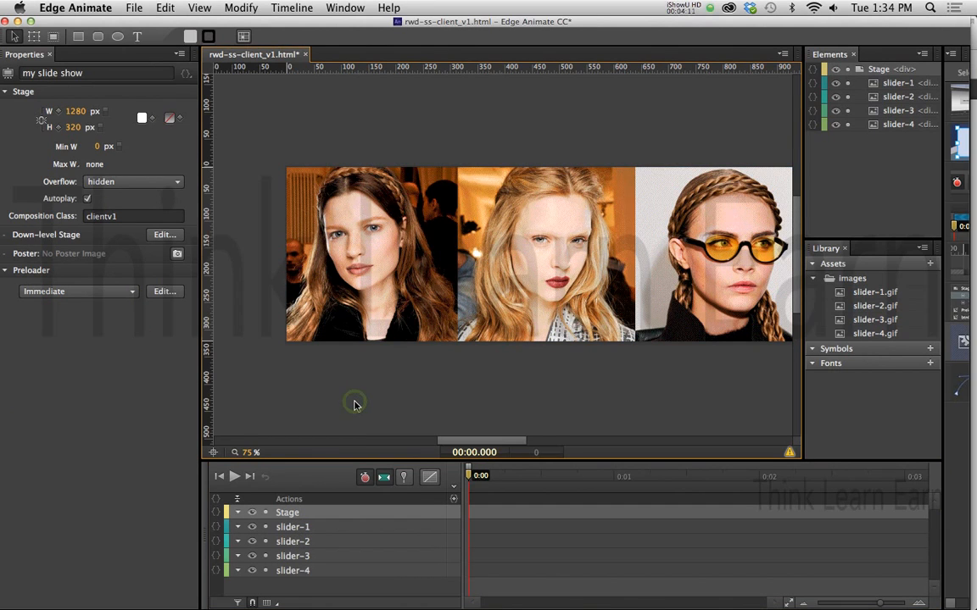
mouse_move(354, 402)
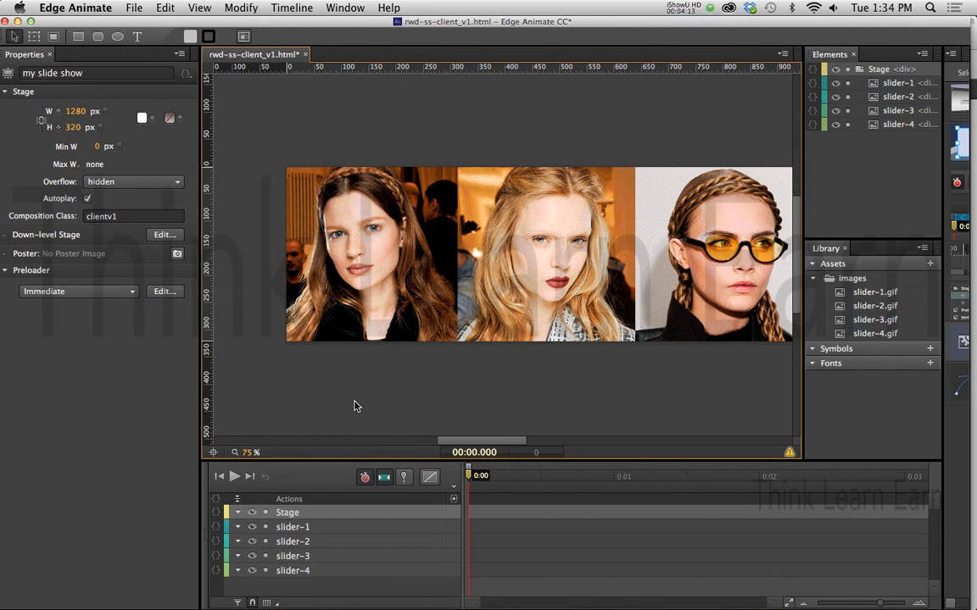
mouse_move(322, 559)
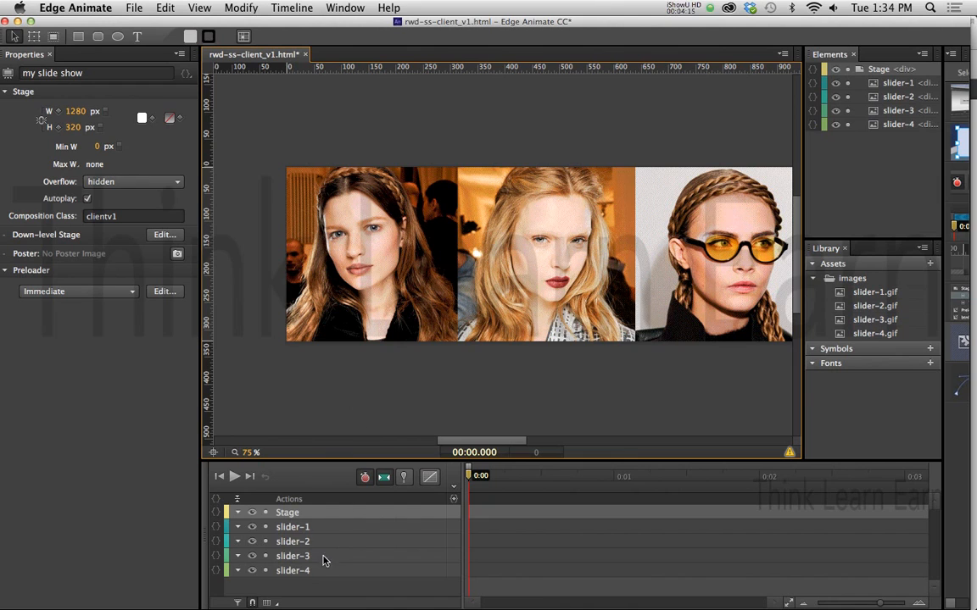
left_click(291, 569)
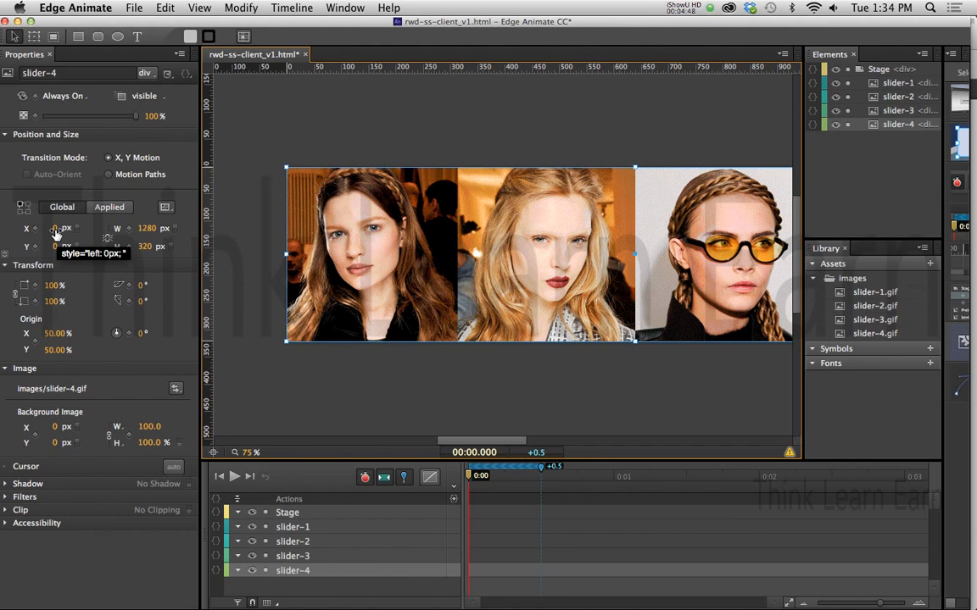
Keyframe slider-4's Left to 1281 px at 0.5 s so it slides off the right edge
type("12")
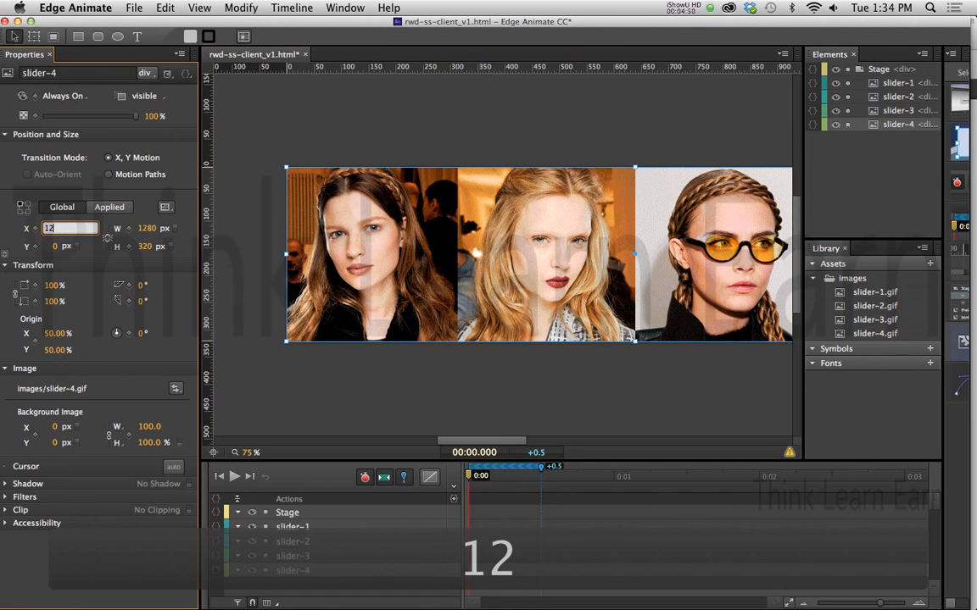
type("1281")
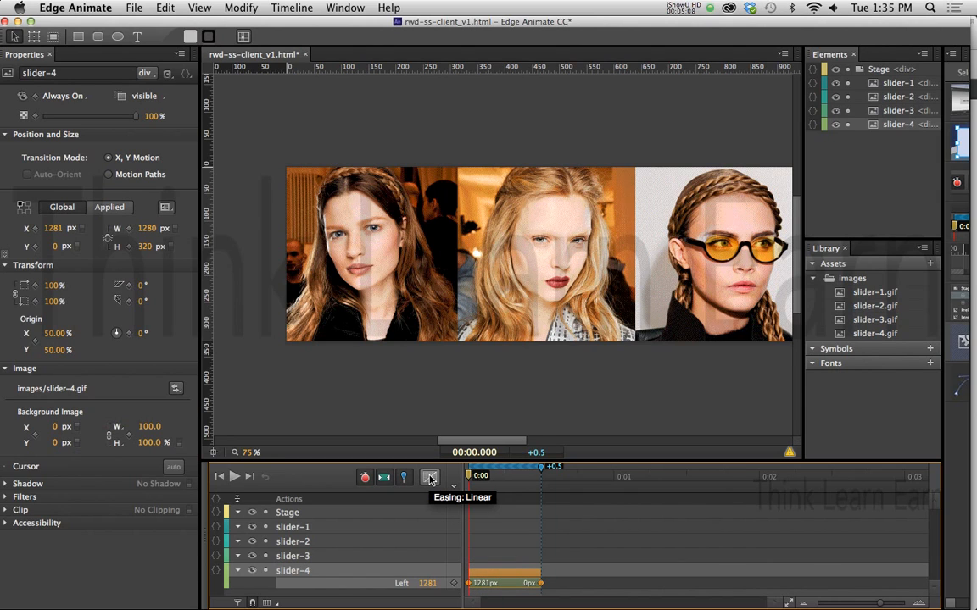
Apply Ease In Out Quad easing to slider-4's tween and preview the slideshow in Firefox
left_click(431, 478)
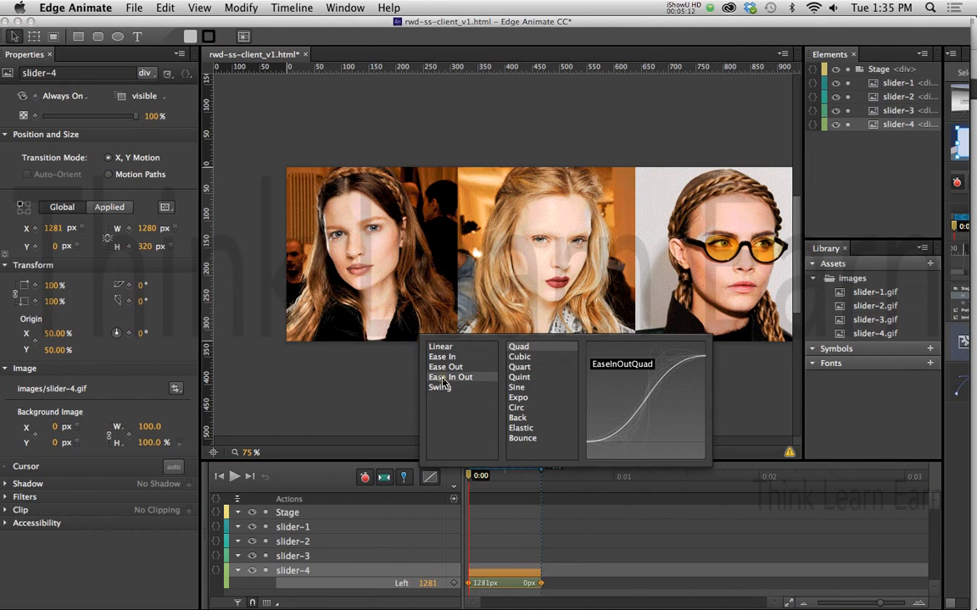
mouse_move(522, 431)
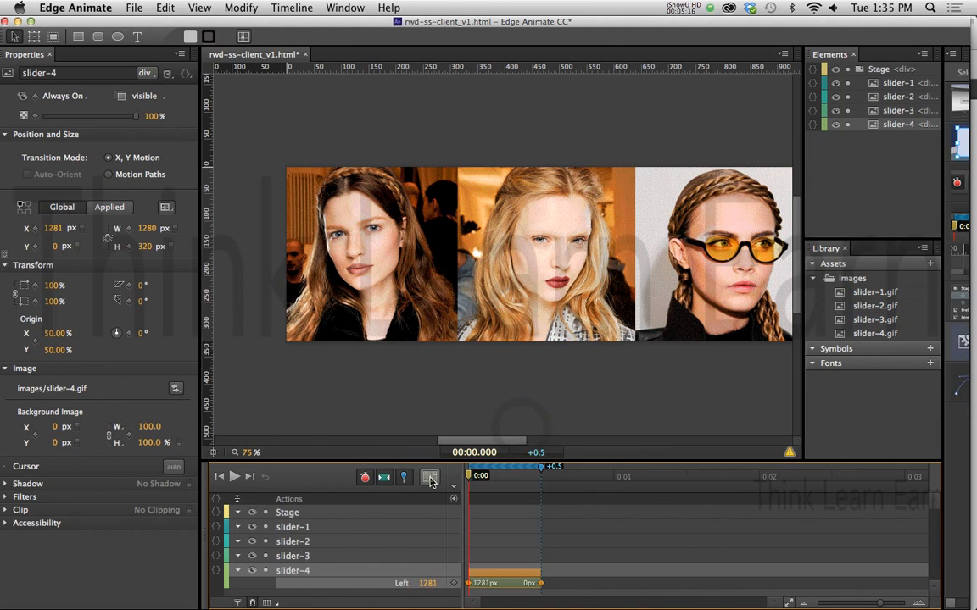
key("cmd+s")
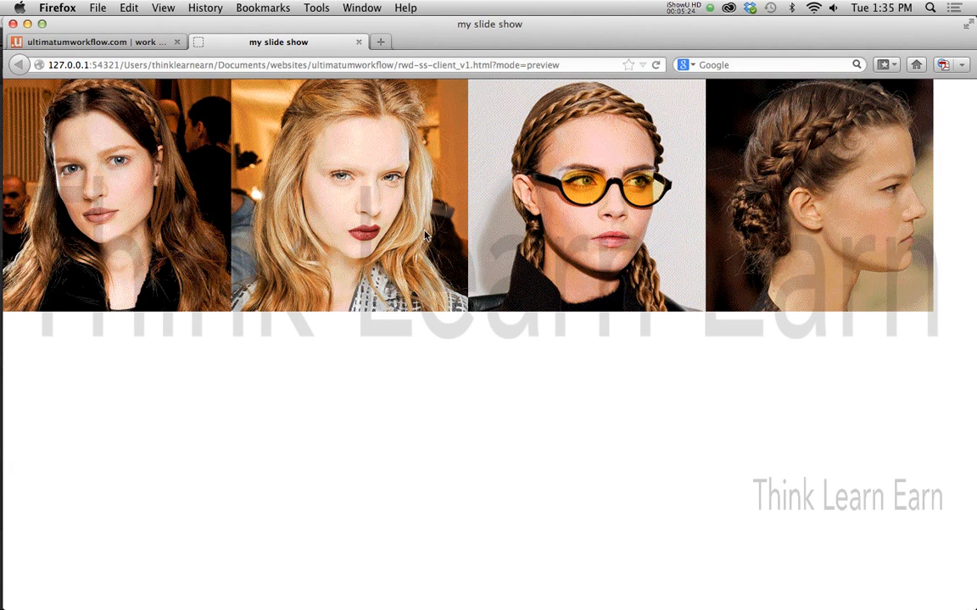
mouse_move(388, 264)
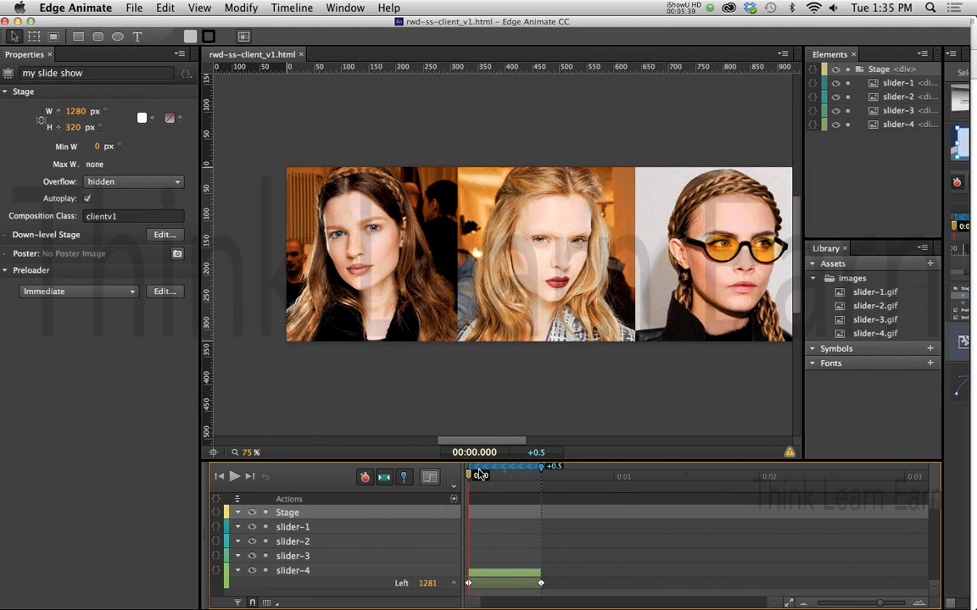
mouse_move(482, 475)
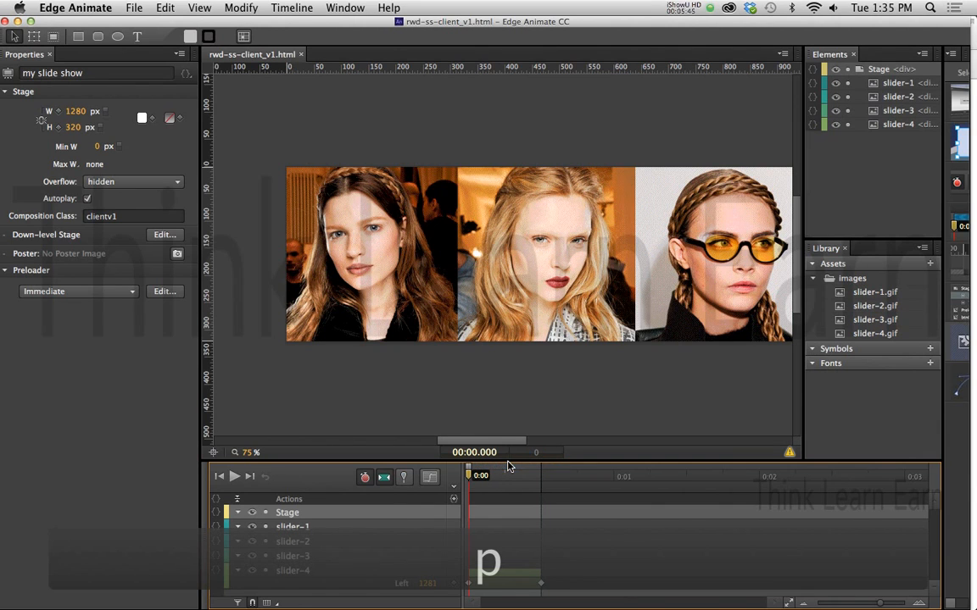
left_click(292, 570)
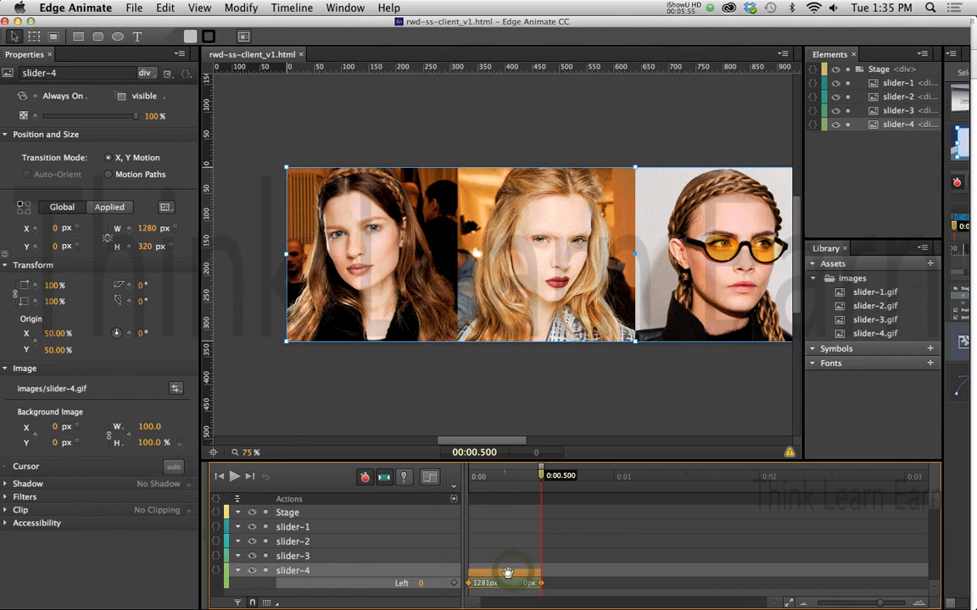
left_click(291, 556)
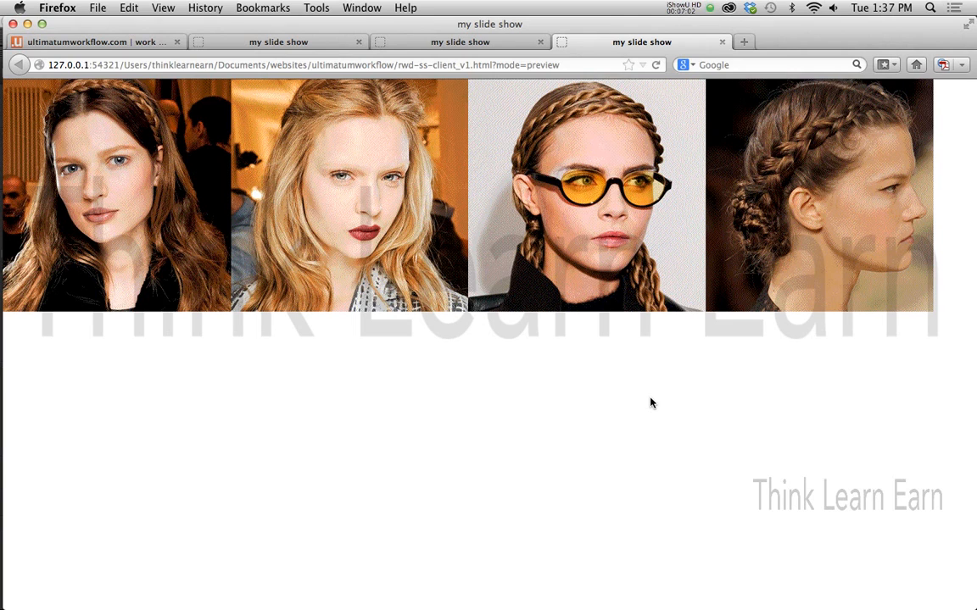
mouse_move(505, 245)
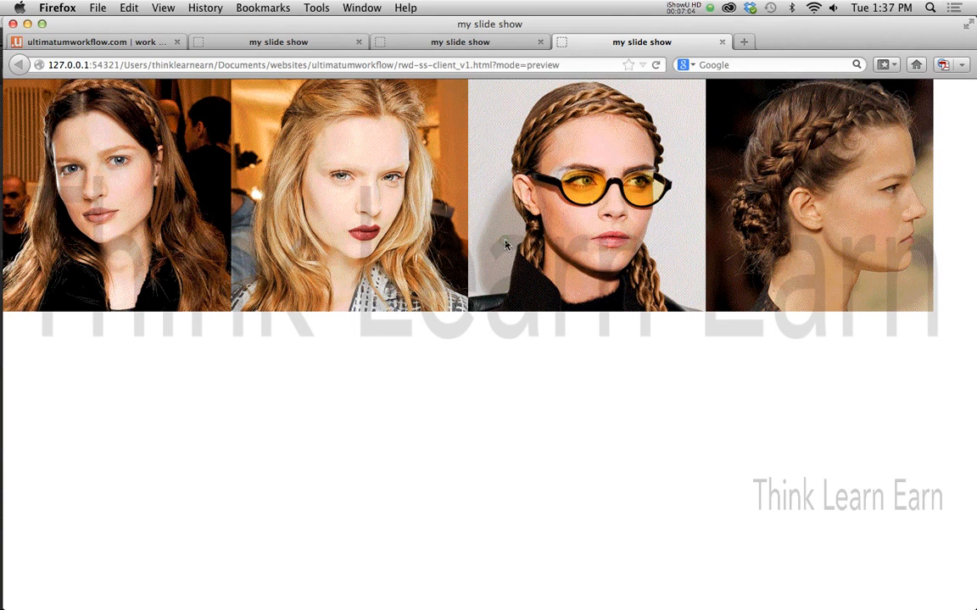